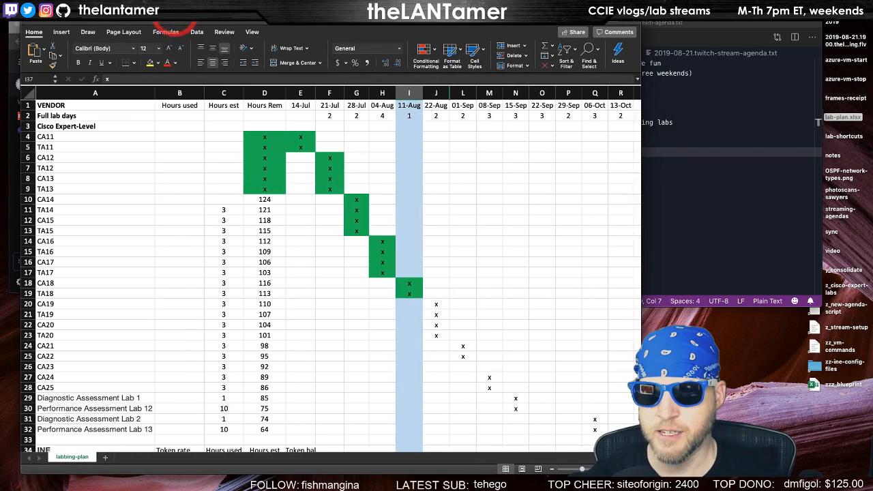
Select the Troubleshooting 1 mark and its token rate in the lab schedule.
click(408, 293)
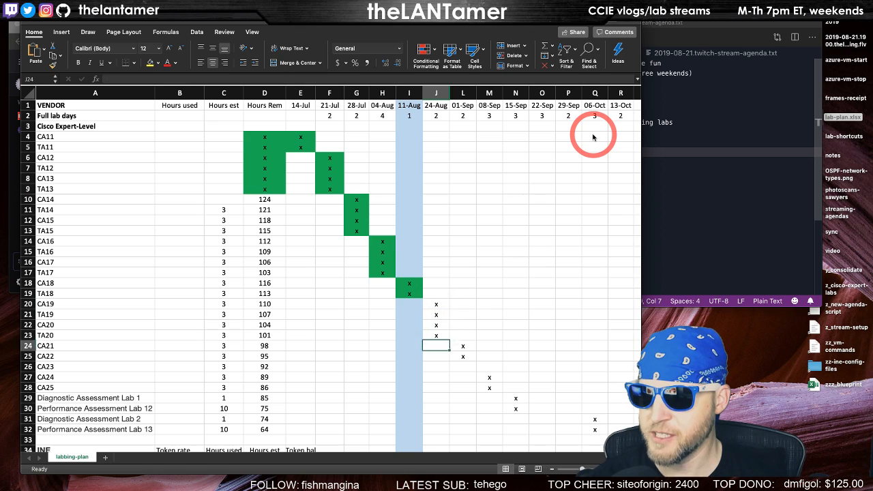
scroll(down, 3)
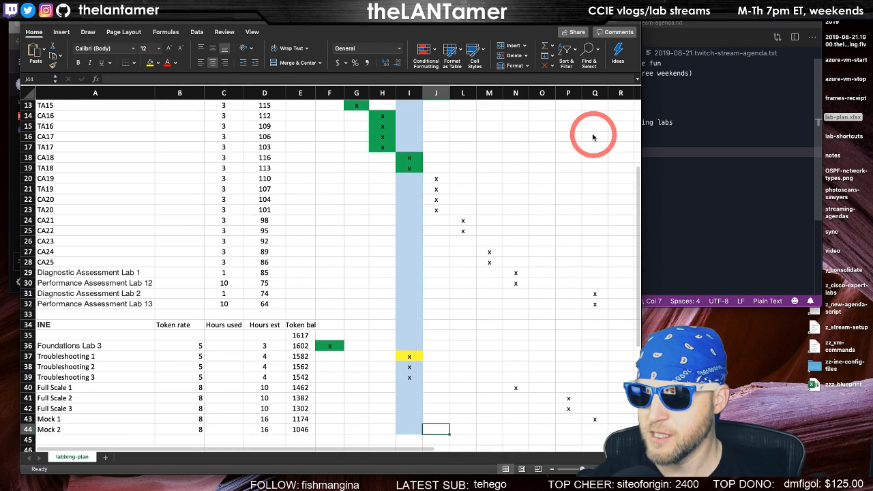
click(409, 356)
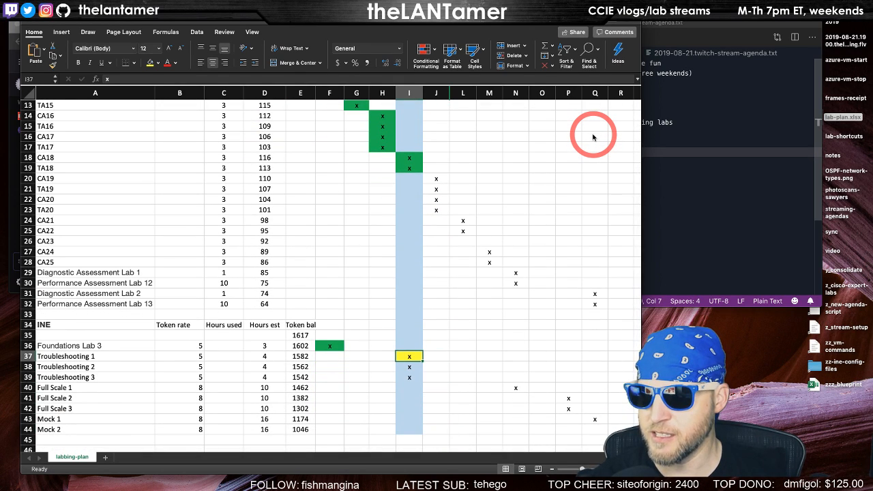
click(180, 356)
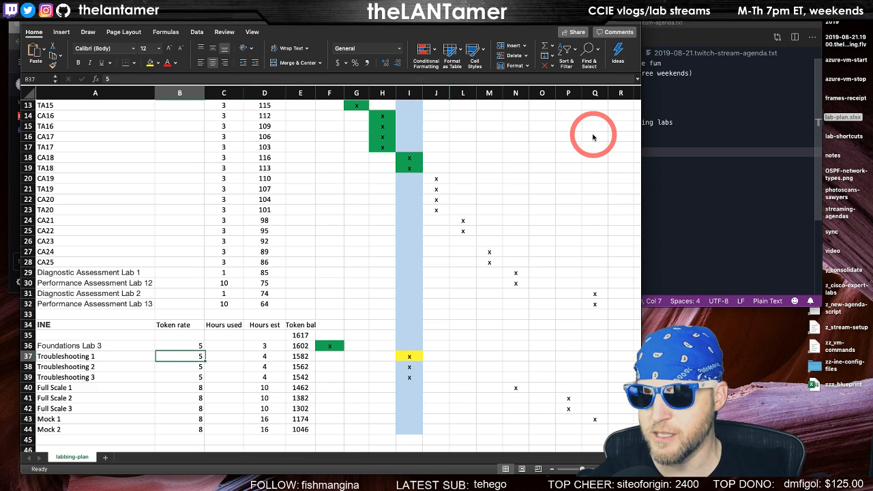
click(356, 356)
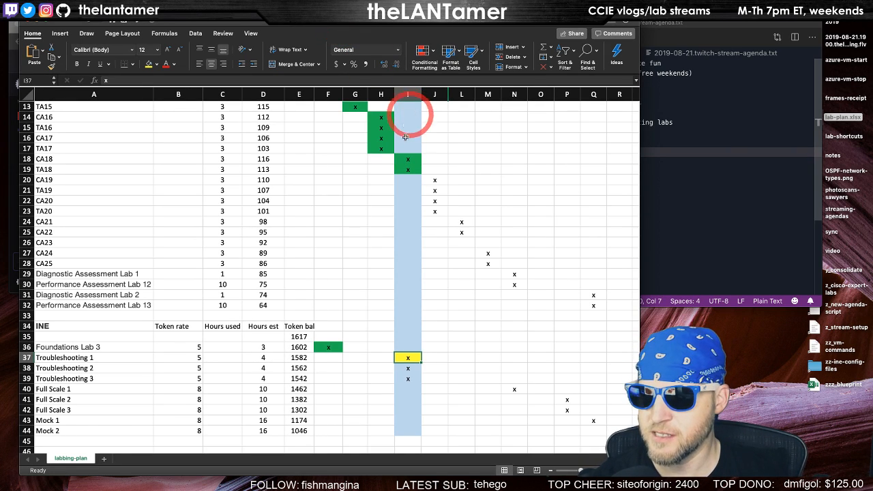
mouse_move(434, 302)
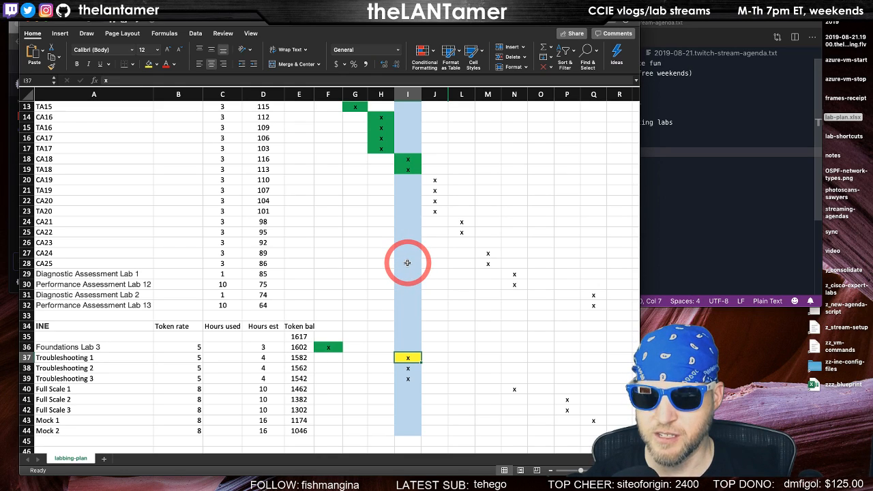
mouse_move(395, 240)
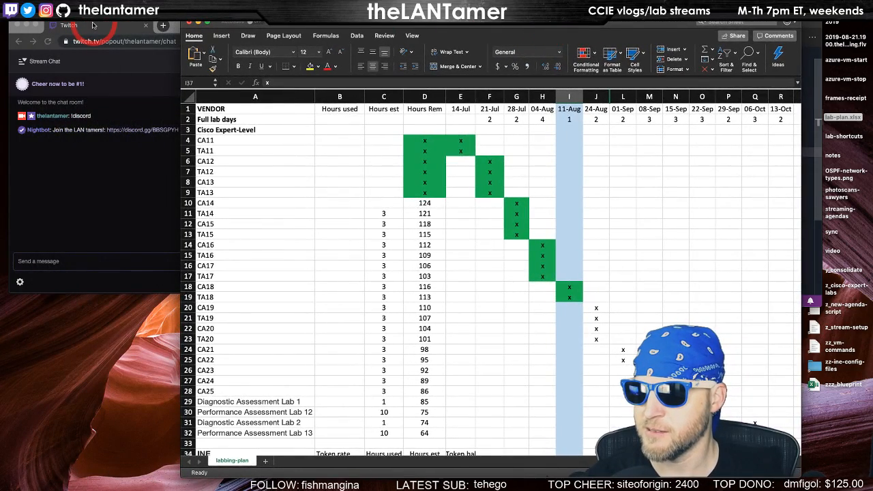
Load ine.com in a new tab, sign in, and reach the Legacy Dashboard.
click(163, 26)
text(ine.com)
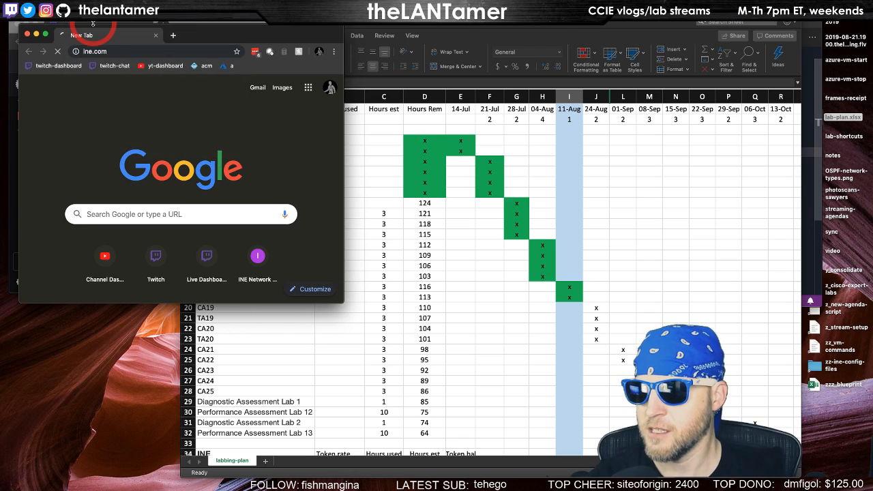
click(257, 257)
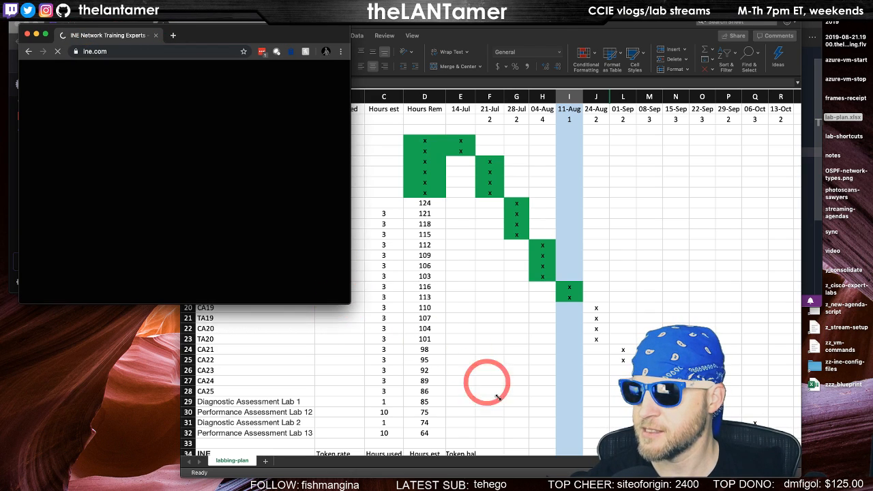
click(173, 35)
text(my.ine.com/login)
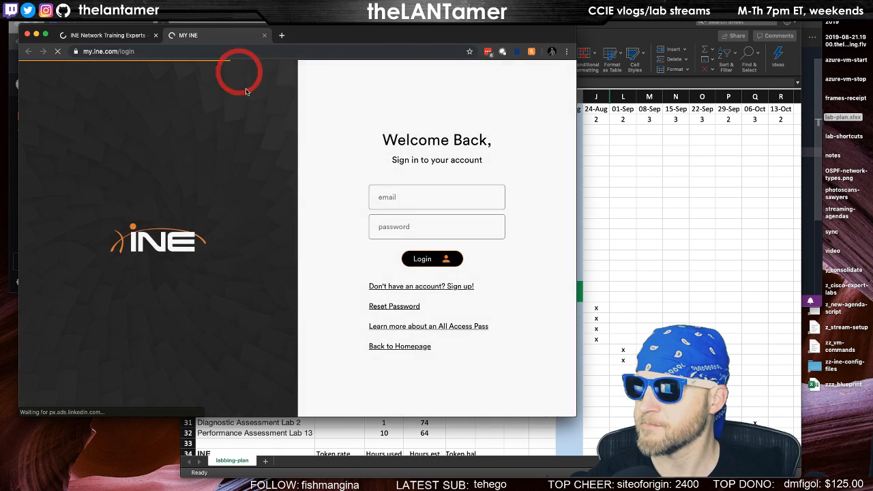
click(432, 258)
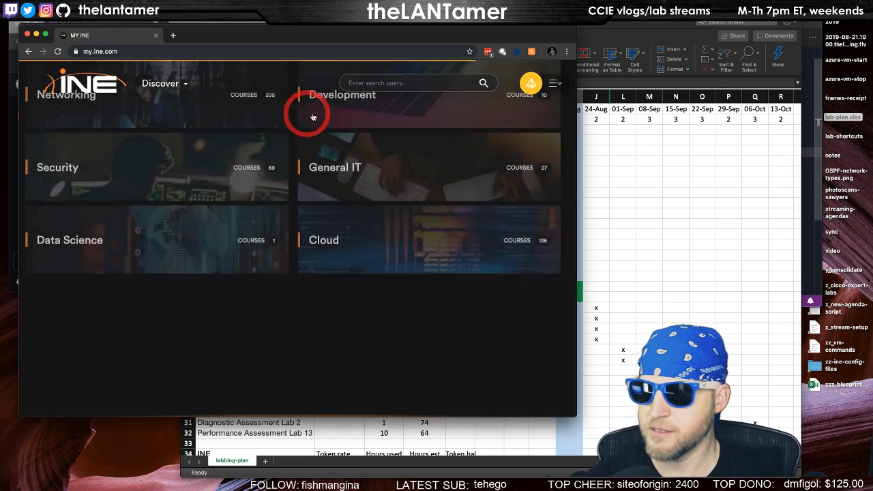
click(554, 83)
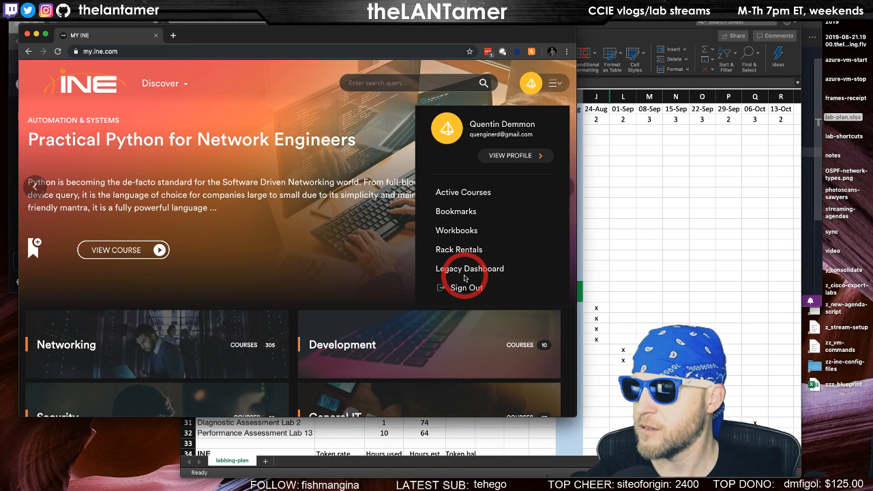
click(459, 250)
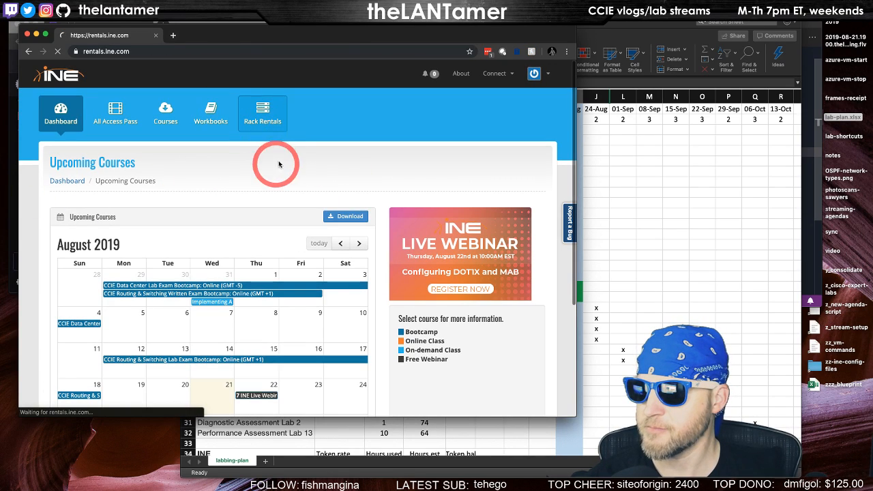
Open INE rack rentals and read the Routing & Switching v5 rack access guide.
click(261, 113)
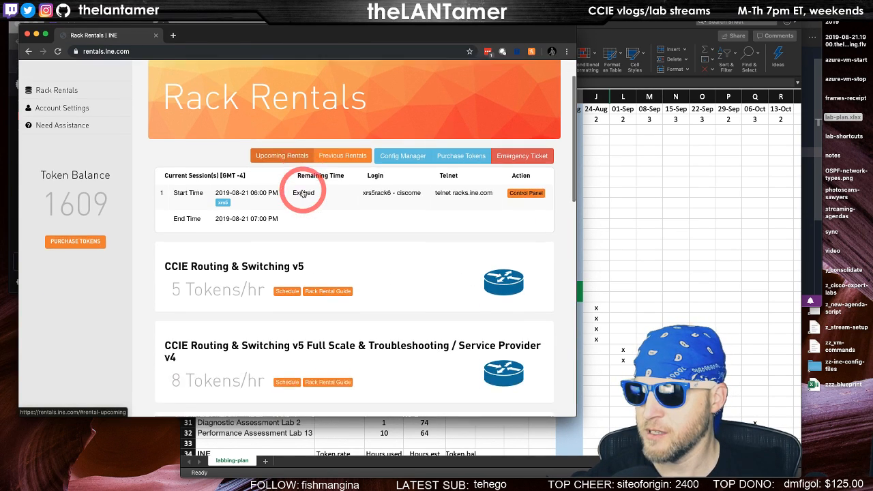
scroll(down, 3)
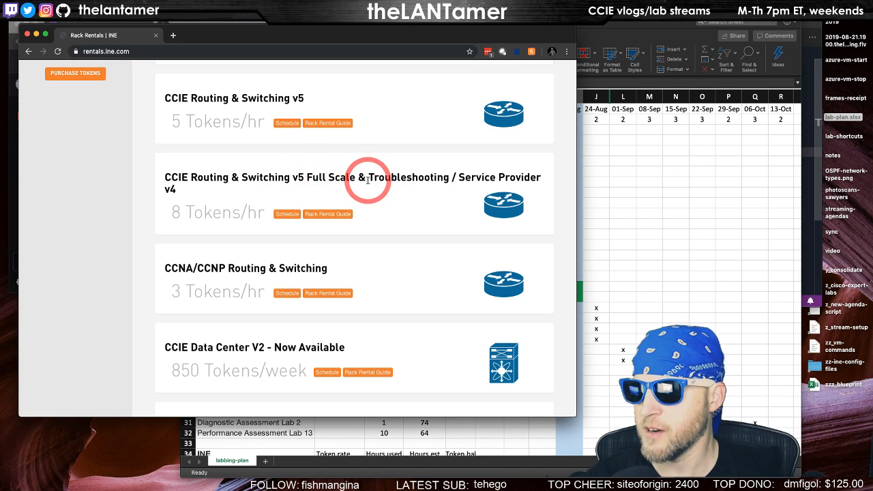
mouse_move(238, 211)
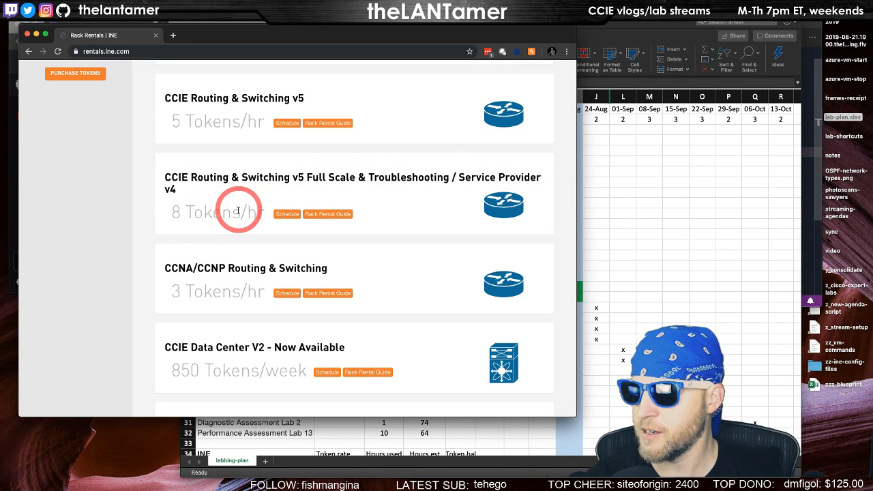
mouse_move(328, 213)
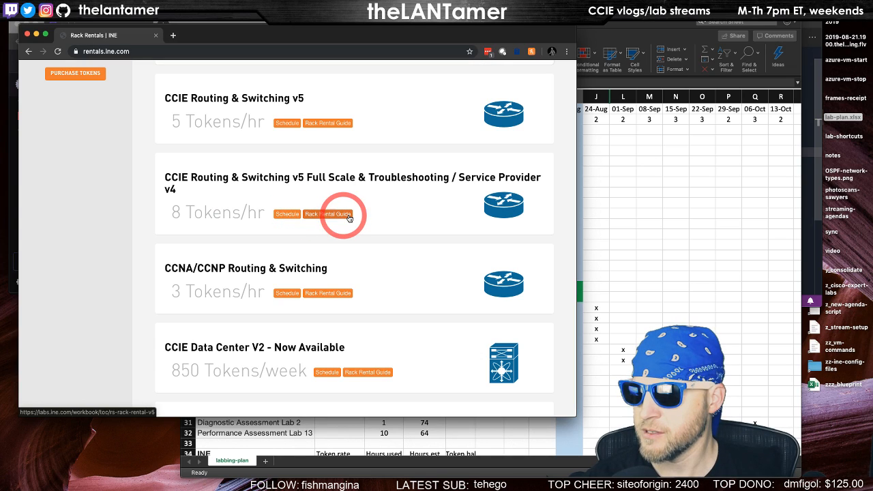
click(328, 213)
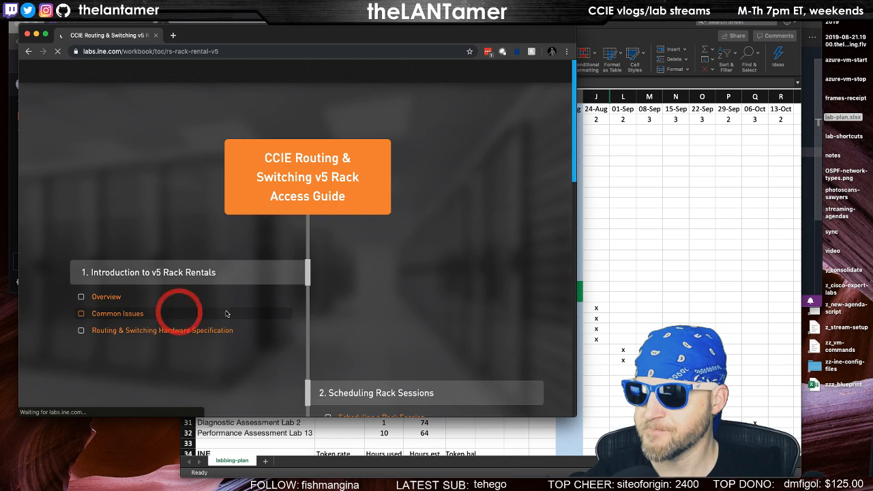
scroll(down, 3)
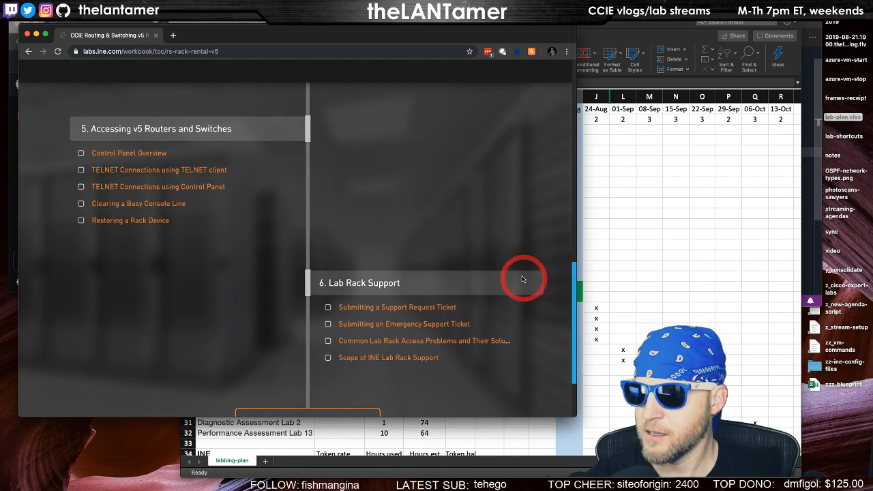
scroll(down, 3)
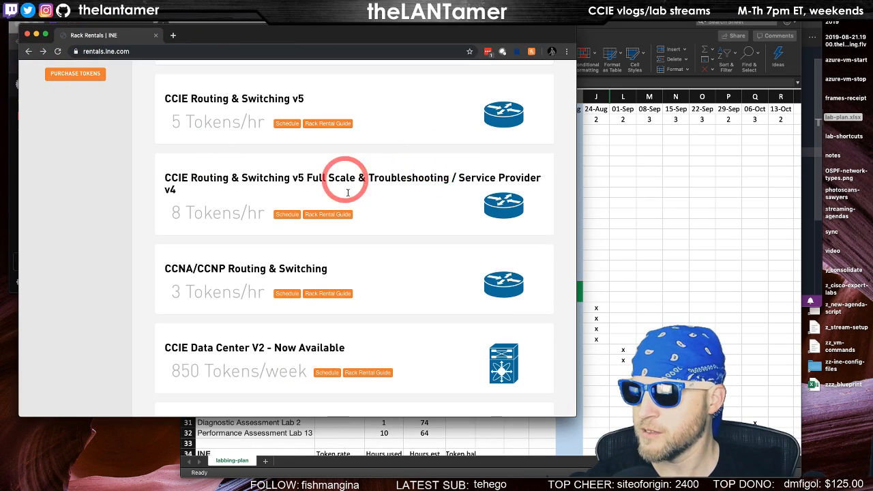
mouse_move(435, 218)
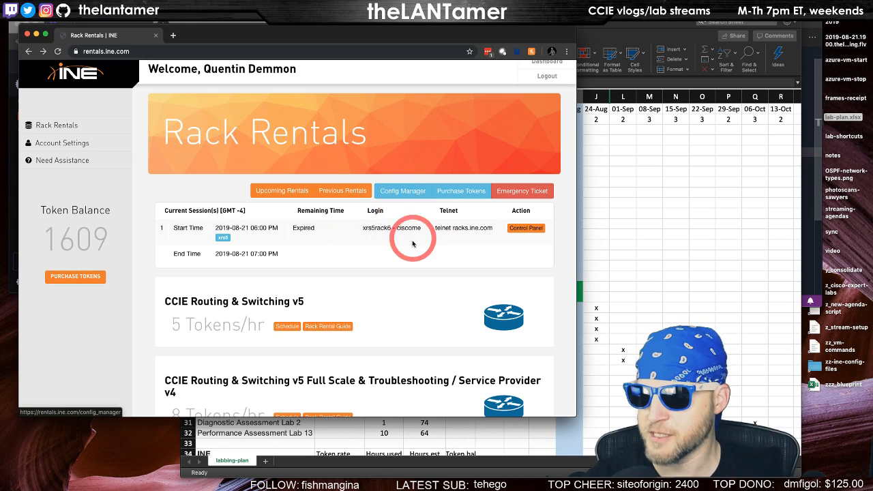
scroll(down, 3)
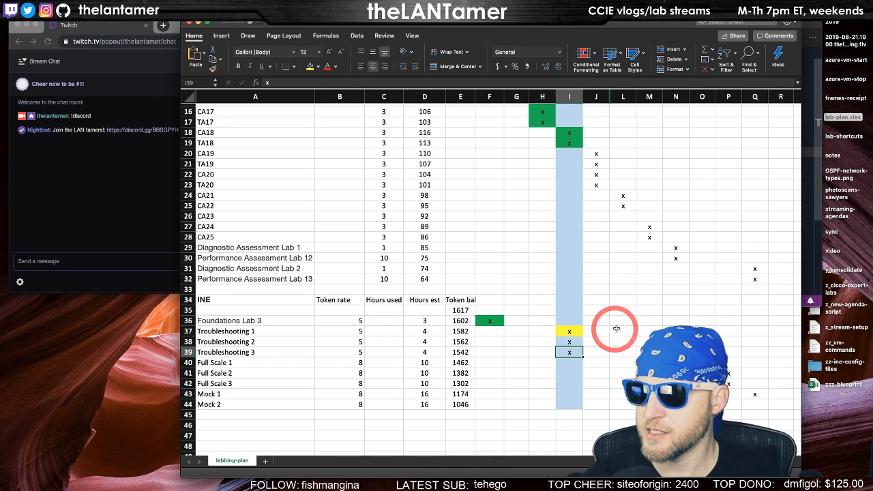
Check the CA20 row of the lab plan, cells A22 and J22.
scroll(up, 3)
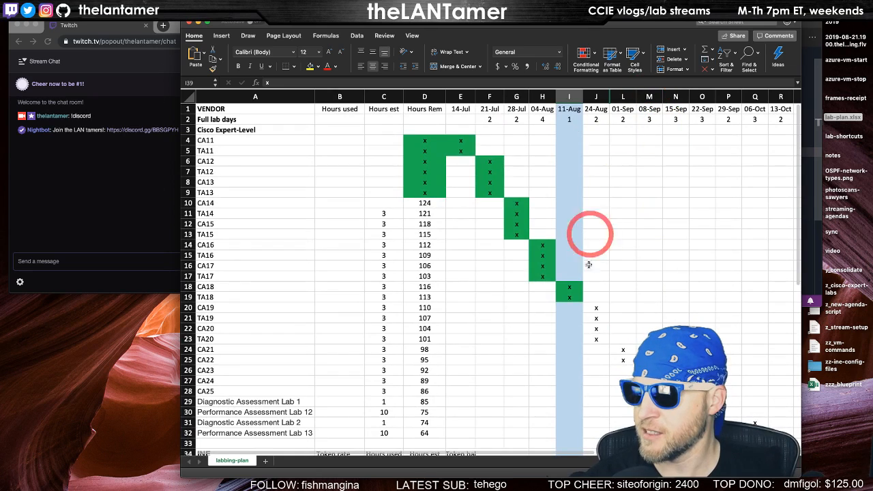
click(215, 308)
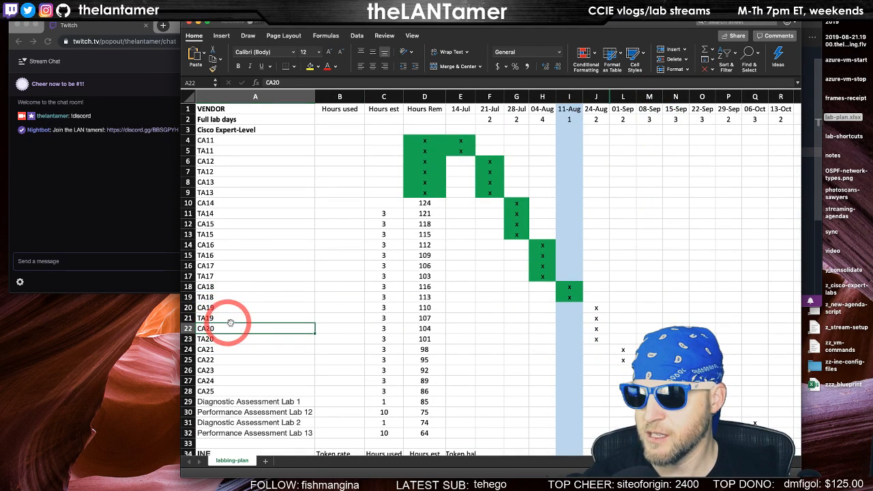
click(254, 318)
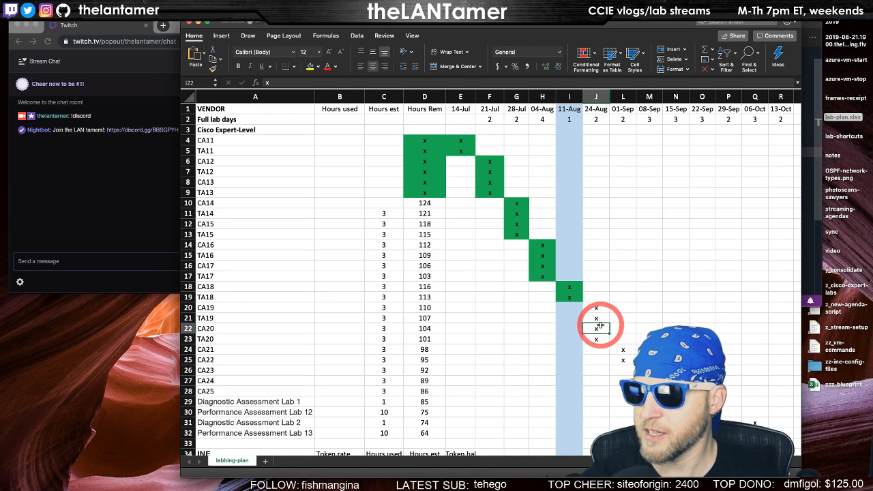
scroll(down, 3)
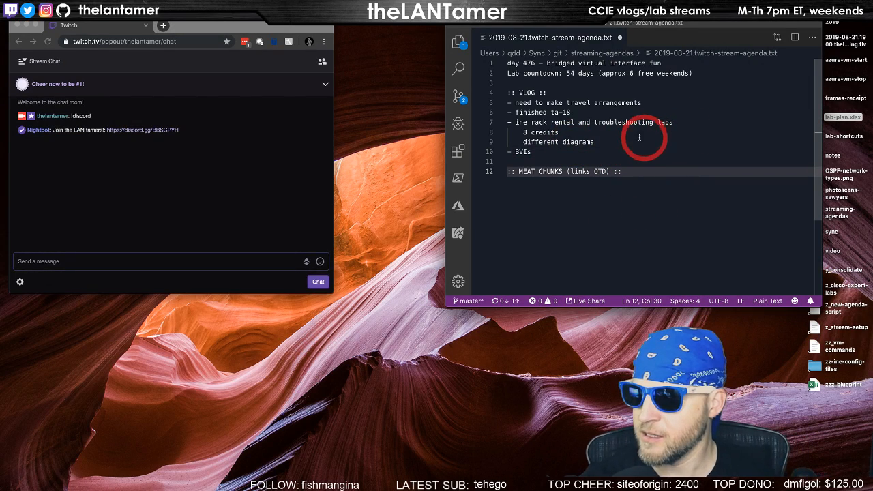
Under MEAT CHUNKS, note R1 Gi0/0.10 and Gi0/0.20 with encap dot1q 10/20, bridge group 1.
click(540, 132)
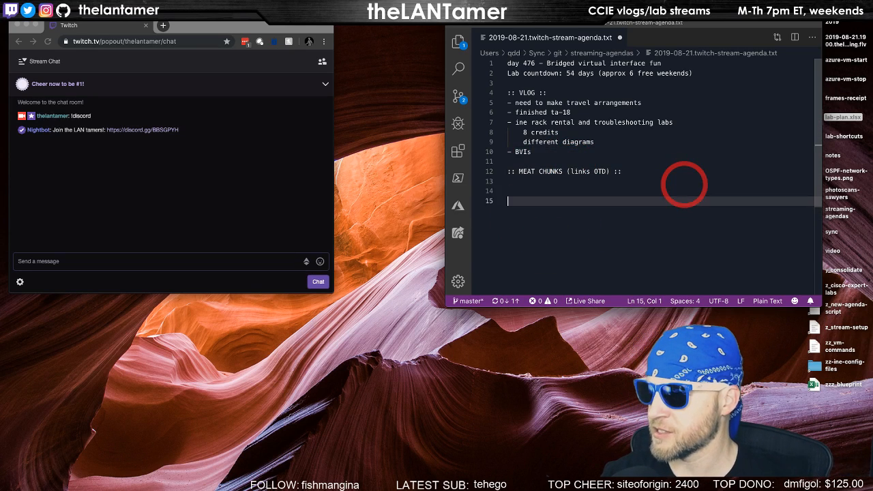
text(R1)
text(-)
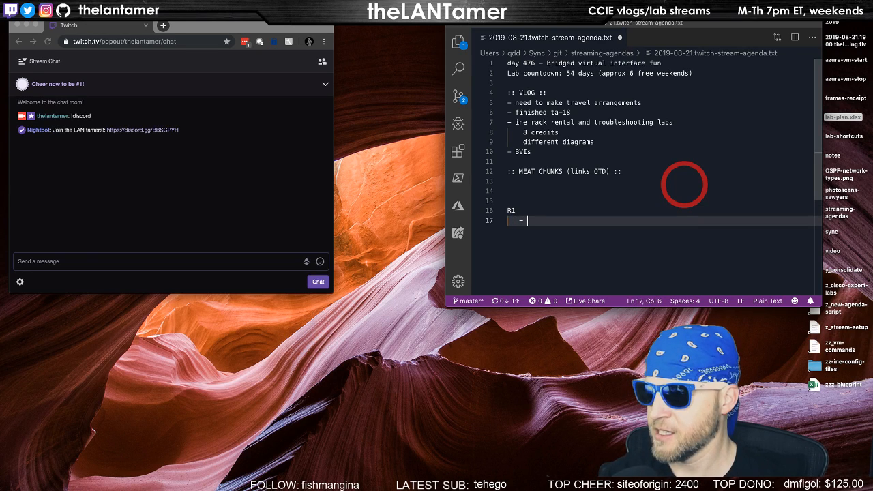
text(Gi0/0.10)
text(encap dot1q 10)
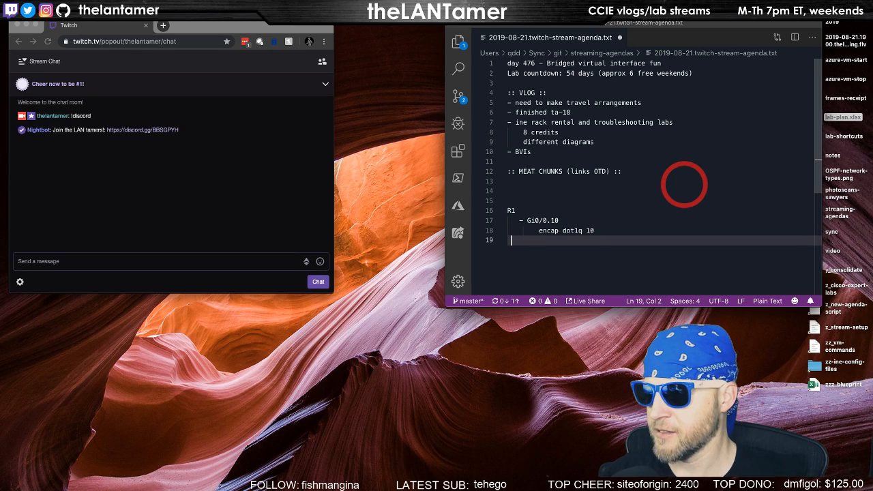
text(- Gi0/0.20)
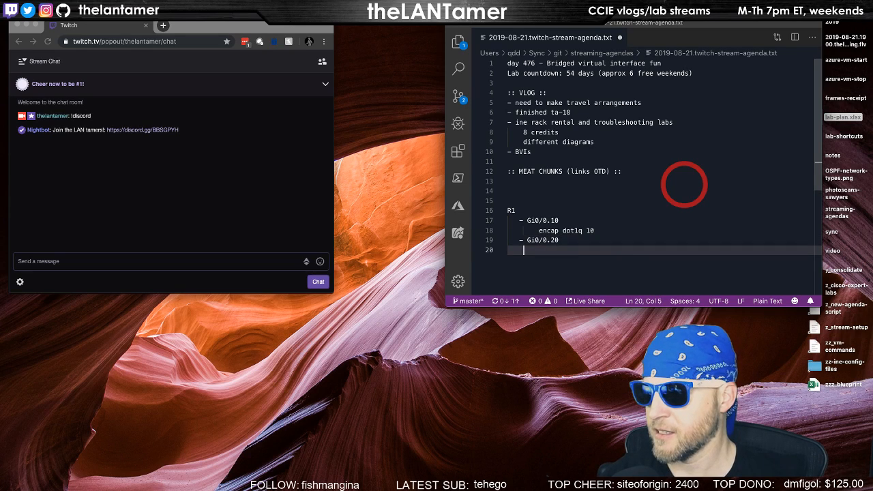
text(encap dot1q 20)
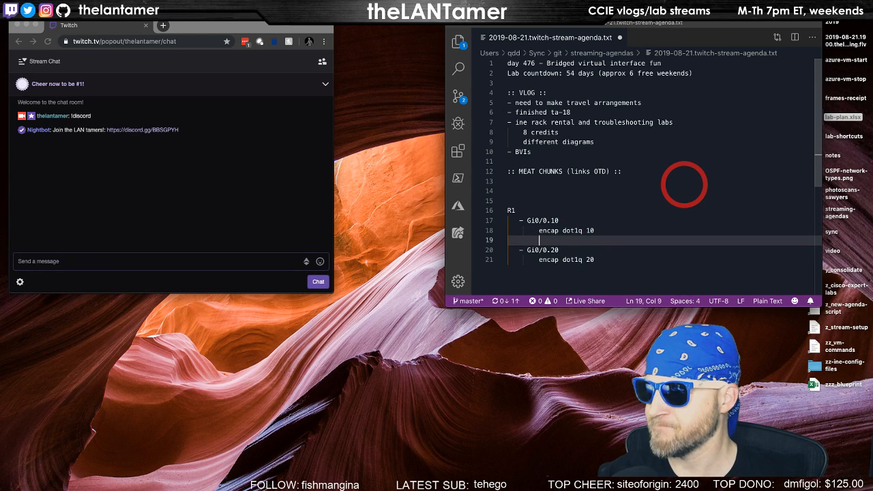
text(bridge group 1)
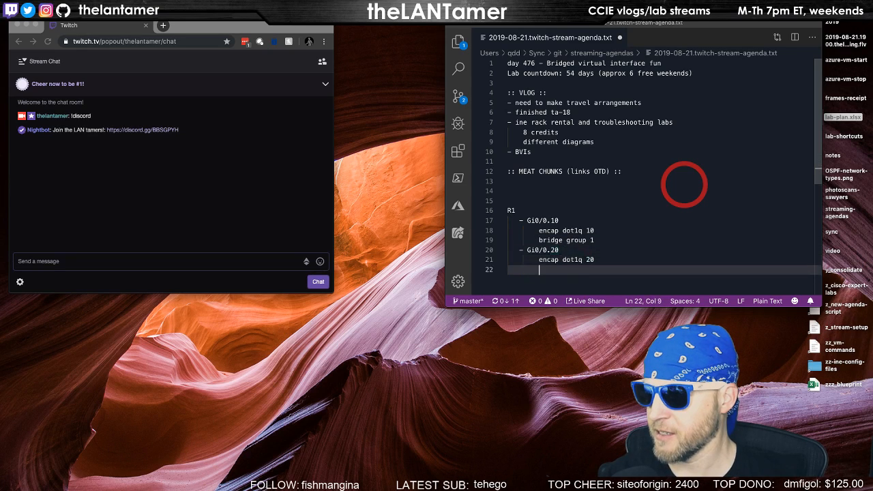
text(bridge group)
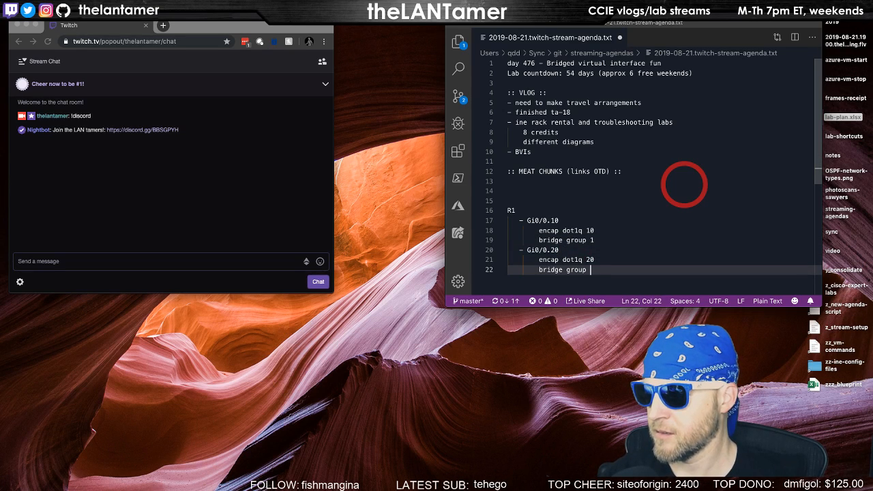
text(1)
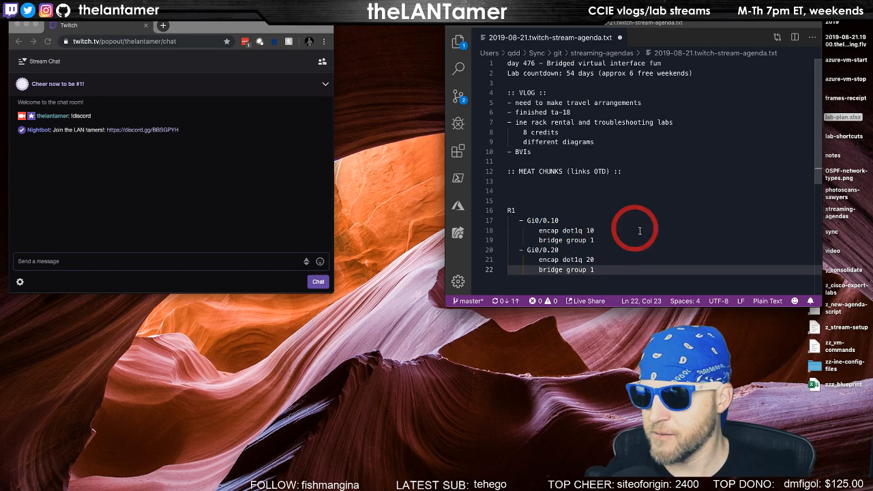
scroll(down, 3)
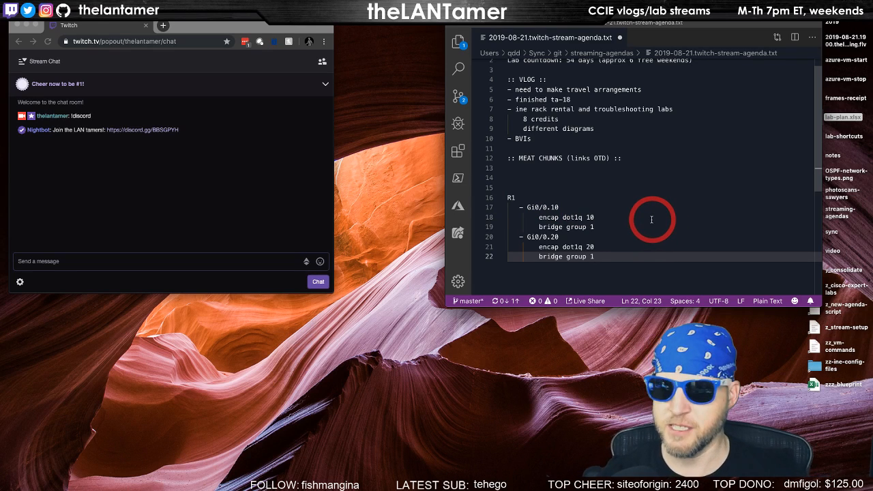
key(Enter)
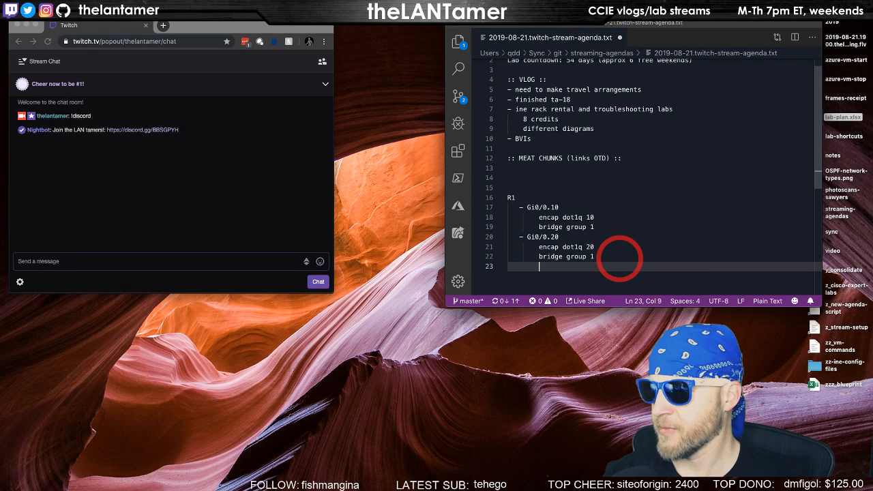
key(Enter)
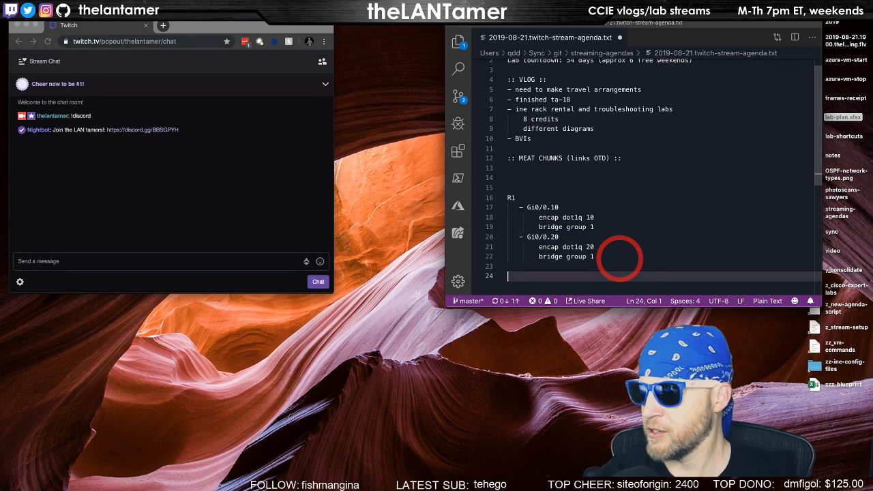
Add int bvi 1 with IP 192.168.10.10 255.255.255.0, bridge protocol ieee and bridge irb.
text(int bvi)
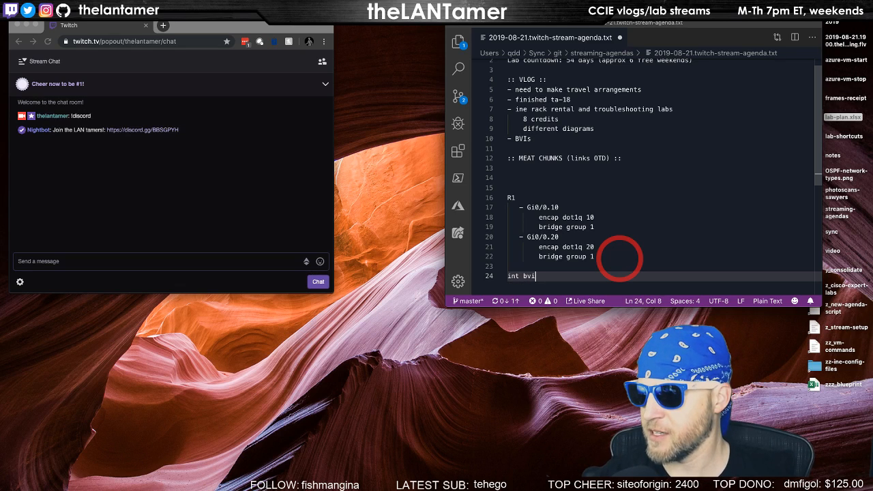
text(1)
text(ip address)
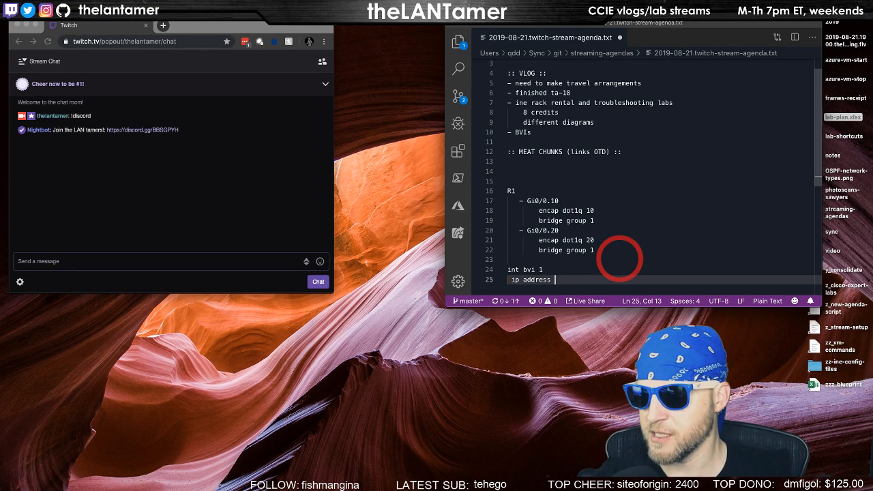
text(192.168.10.10)
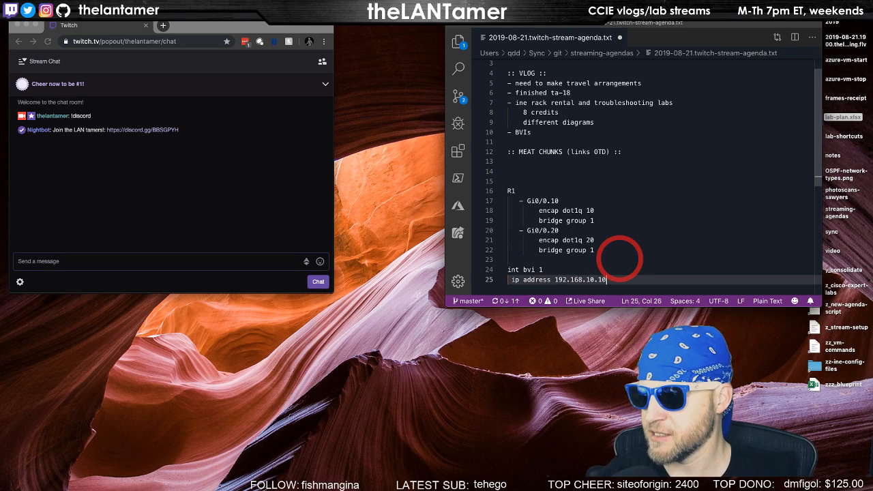
text(255.255.255.0)
text(!)
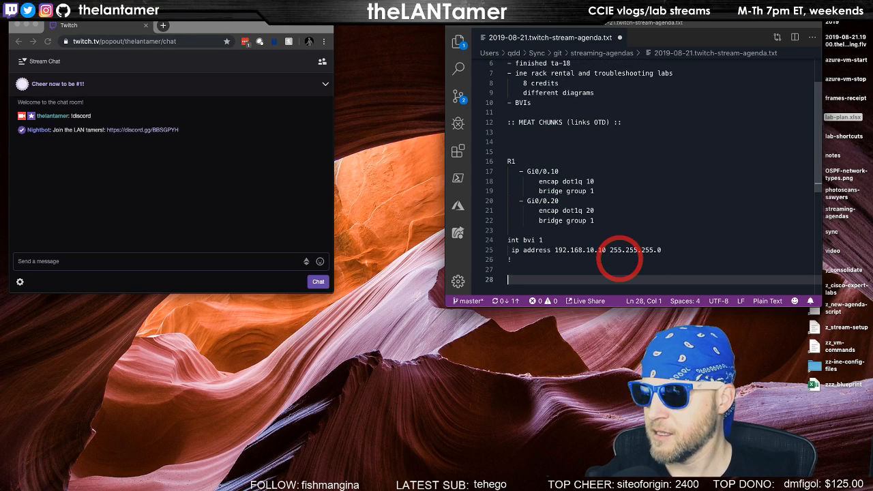
text(bridge protocol)
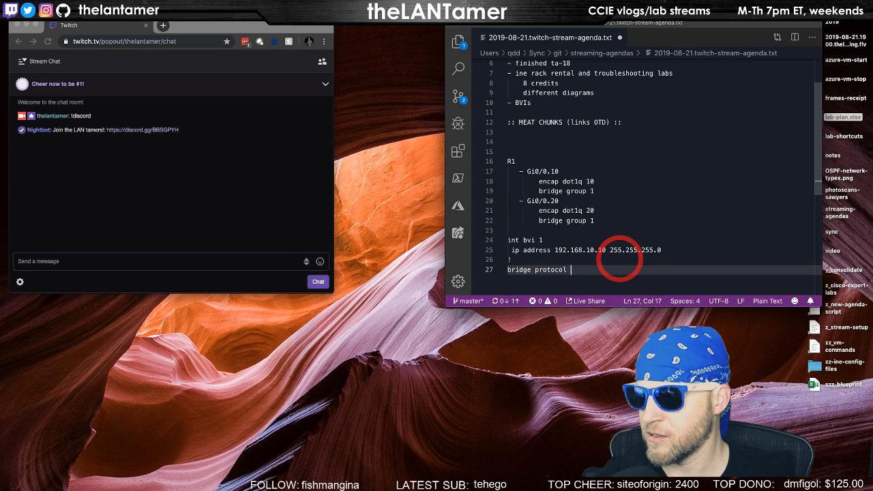
text(ieee)
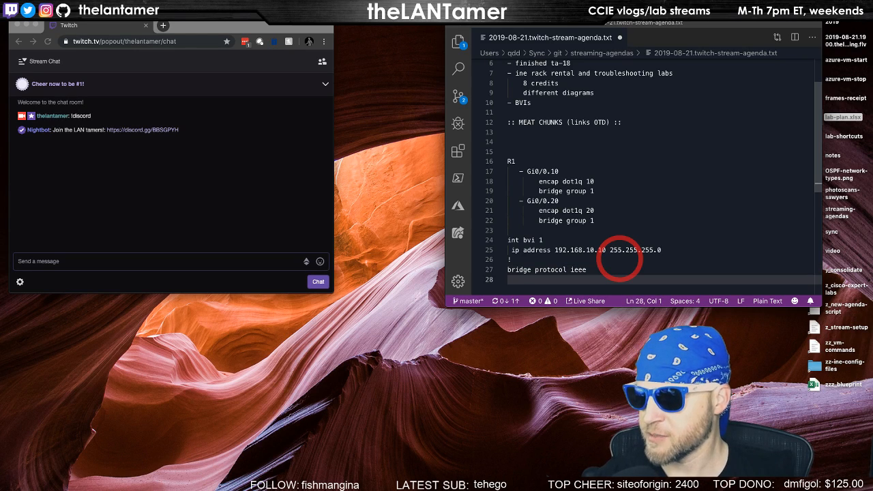
text(bridge irb)
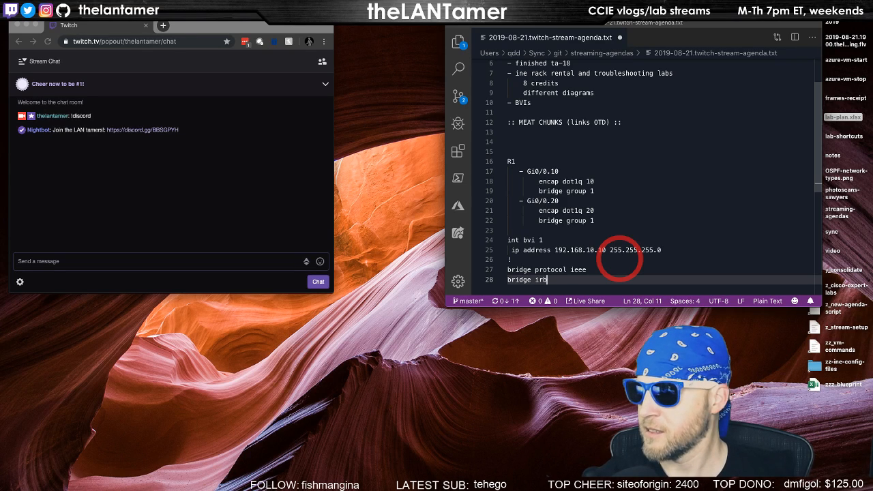
key(Enter)
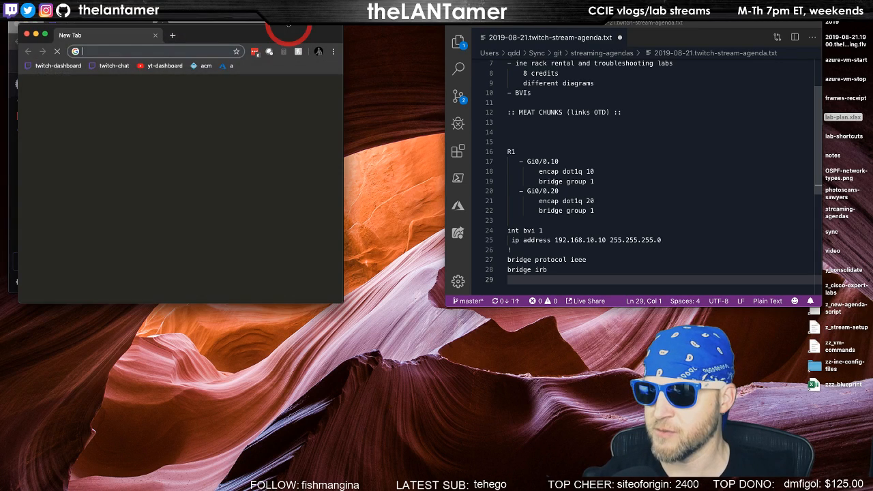
Search 'bridge irb cisco command' and read Cisco's IRB configuration article.
text(bridge irb cisco command)
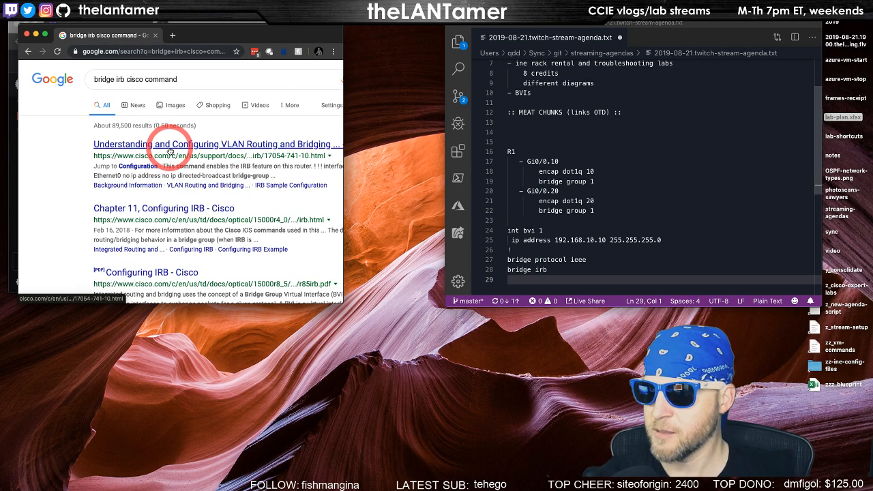
click(170, 144)
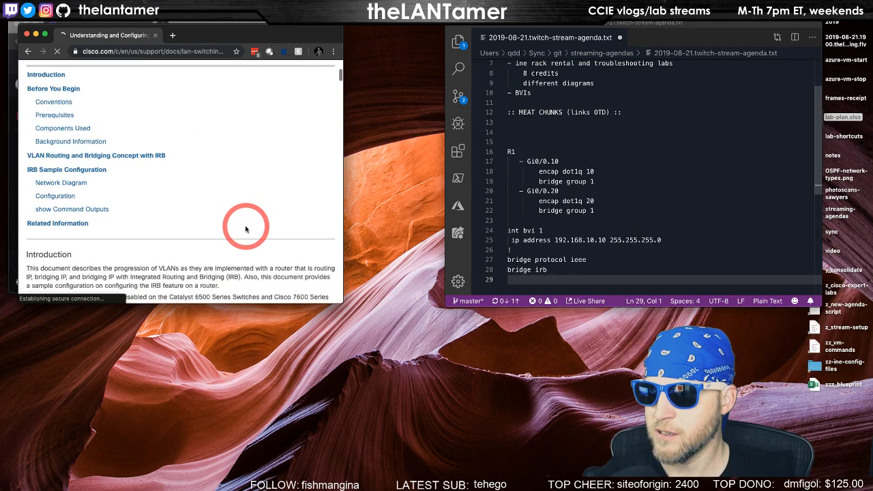
scroll(down, 3)
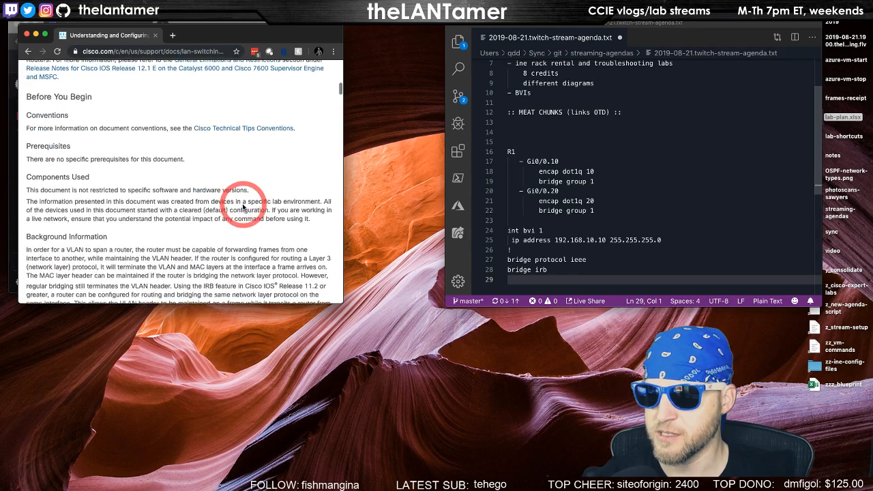
scroll(down, 3)
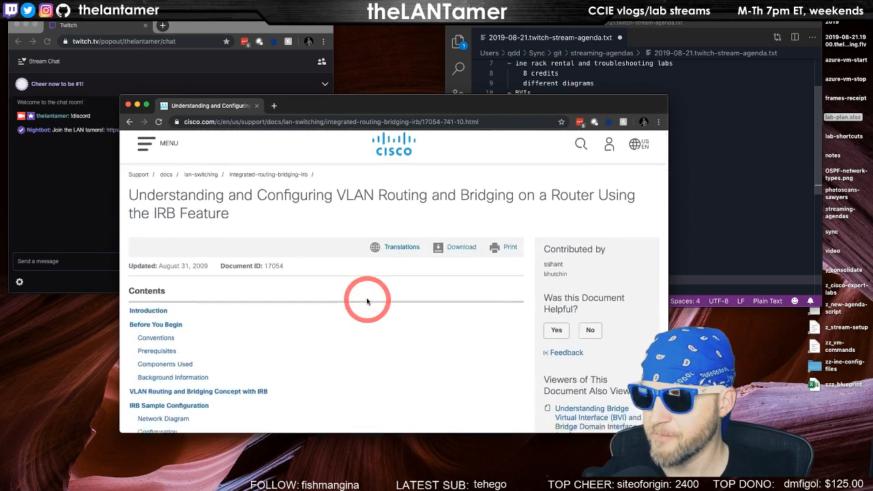
scroll(down, 3)
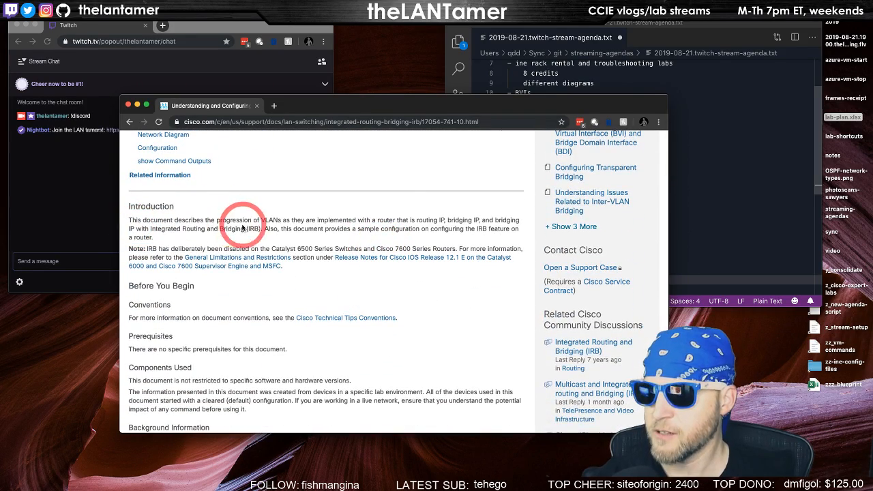
mouse_move(350, 260)
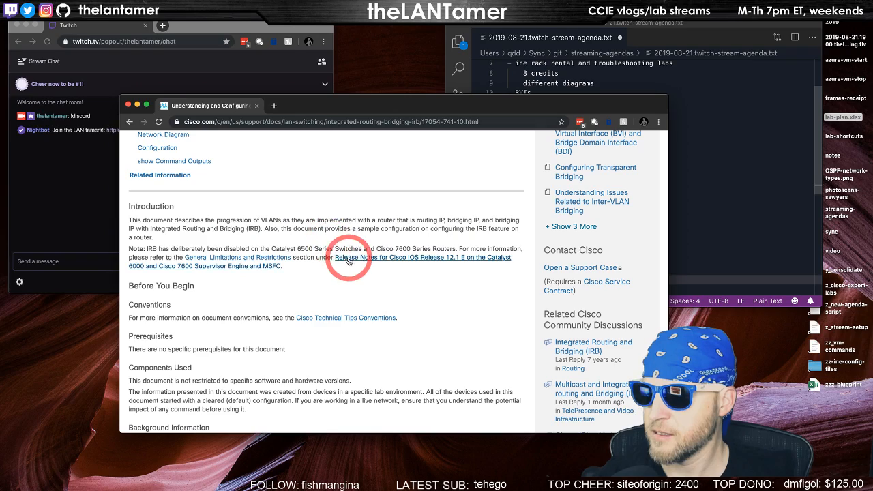
scroll(down, 3)
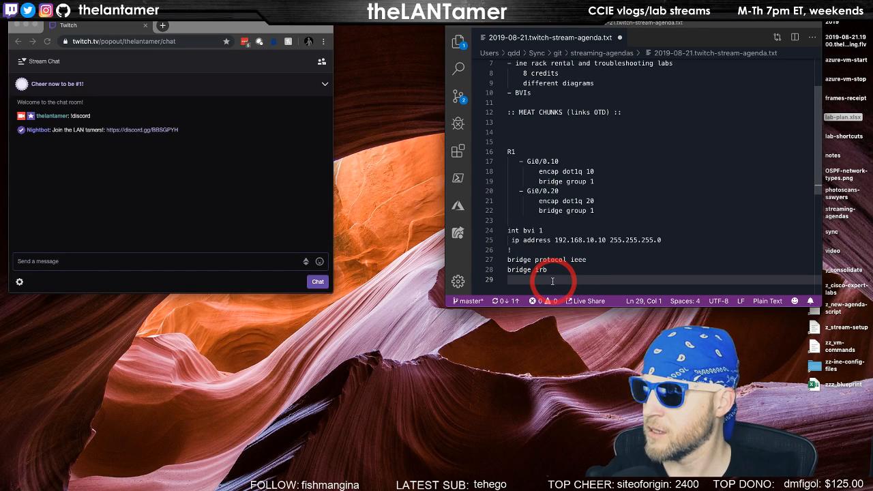
text(ip route)
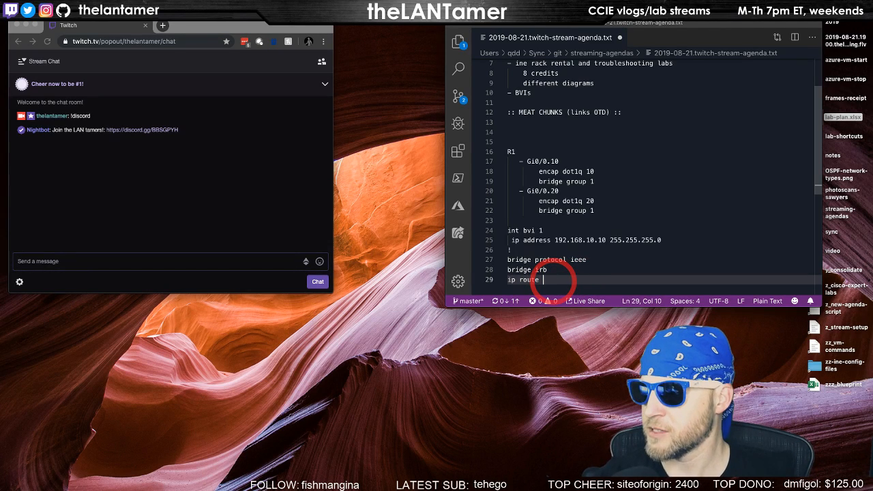
text(bvi1)
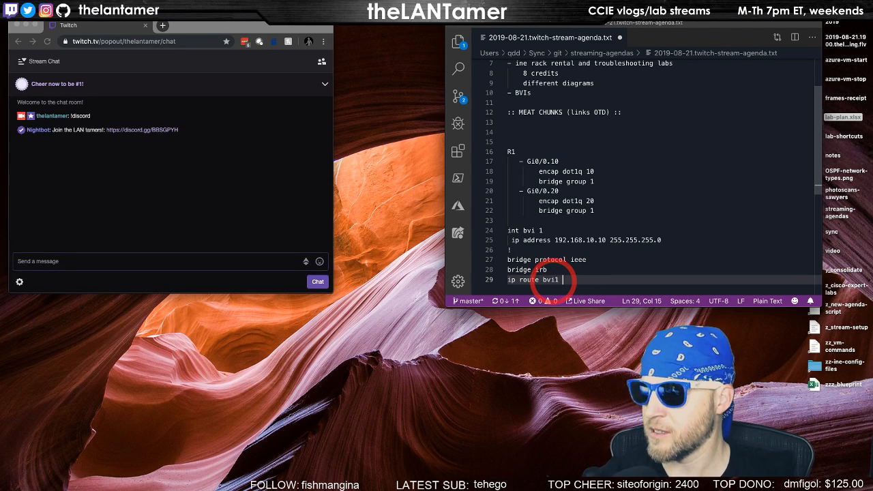
triple_click(532, 279)
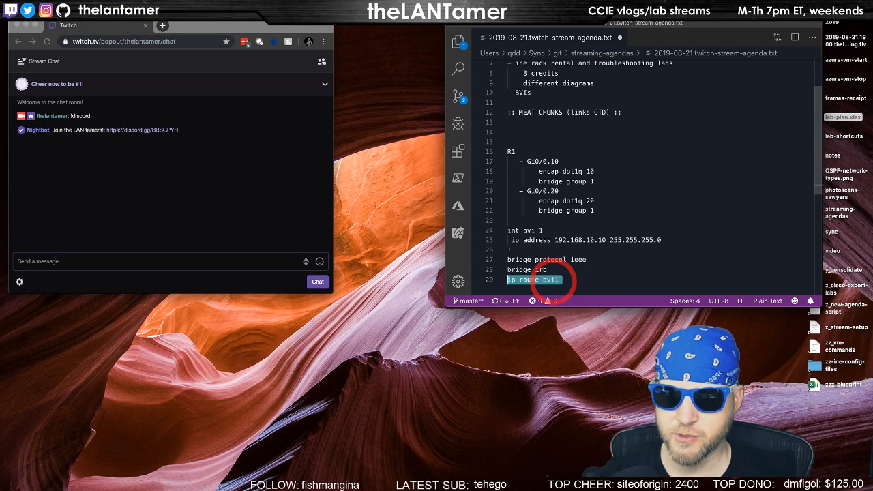
key(Delete)
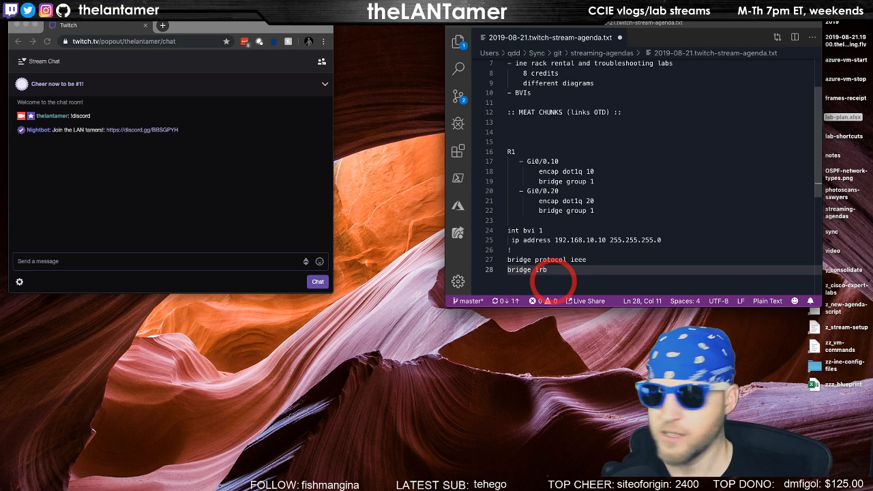
mouse_move(545, 231)
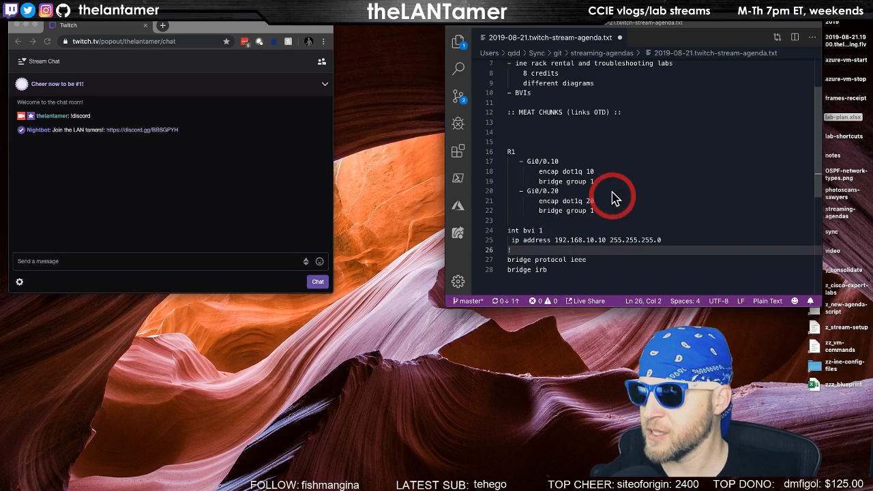
mouse_move(598, 230)
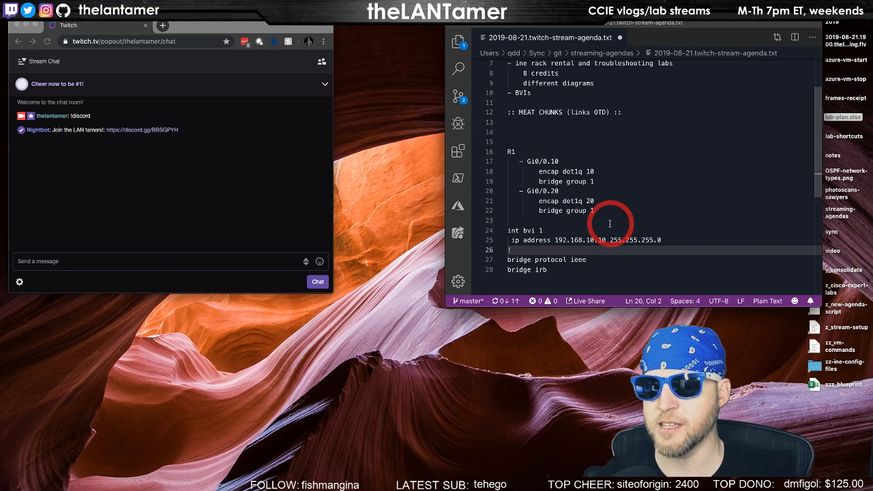
mouse_move(507, 178)
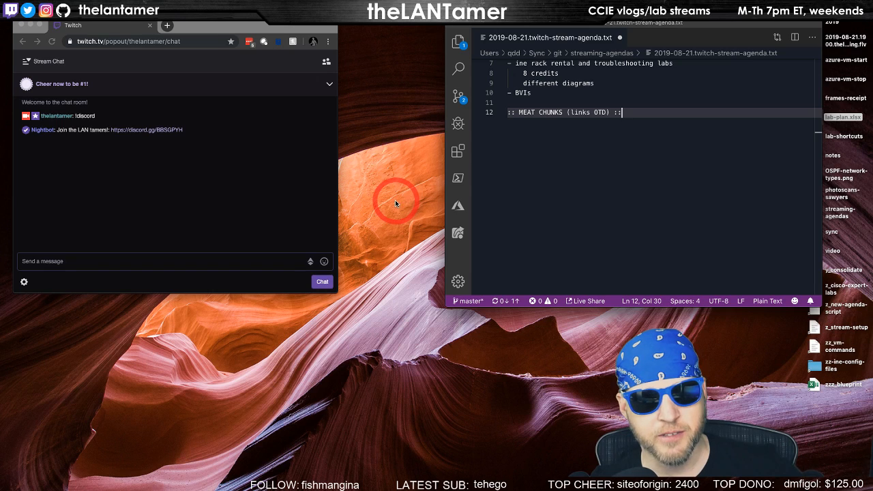
mouse_move(347, 189)
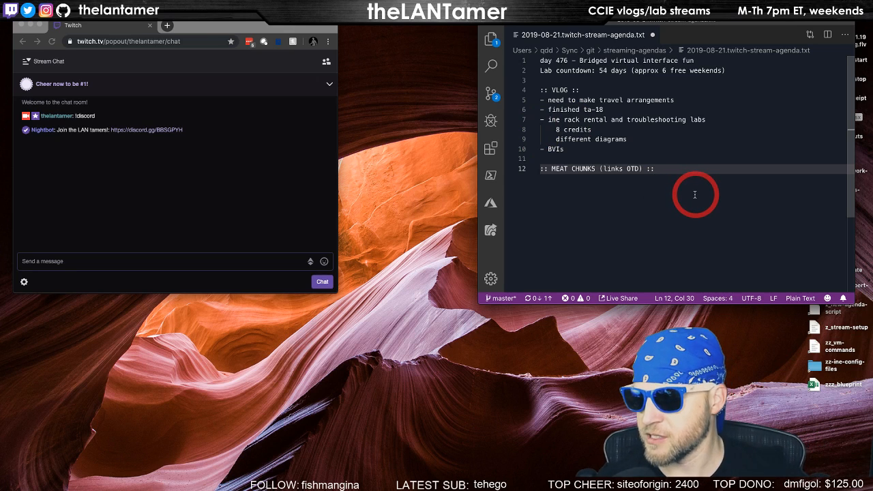
mouse_move(712, 191)
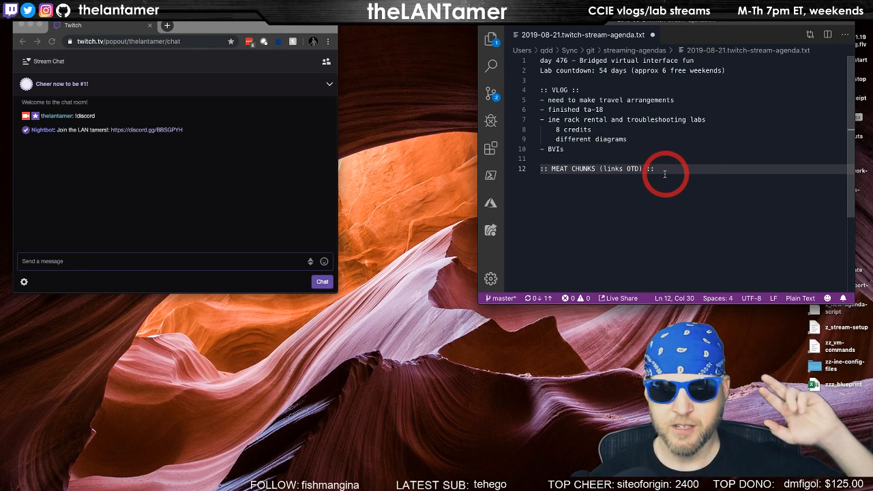
mouse_move(476, 173)
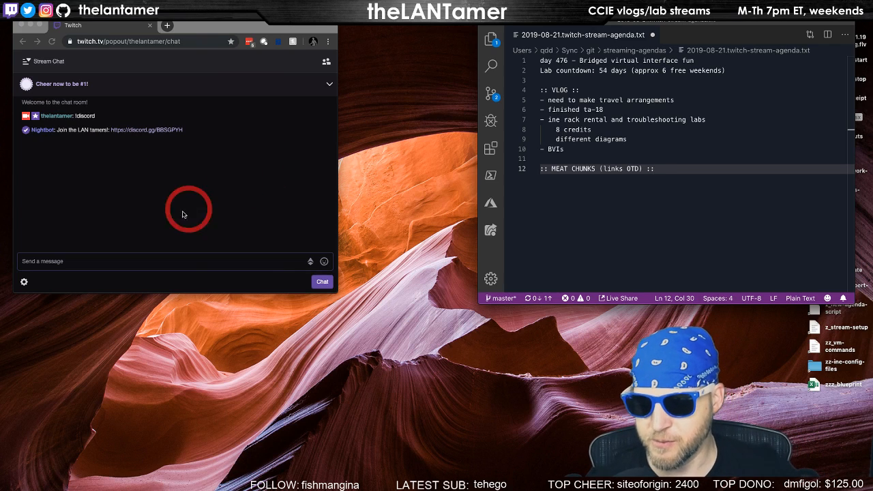
Bring the stream chat window into focus.
click(98, 262)
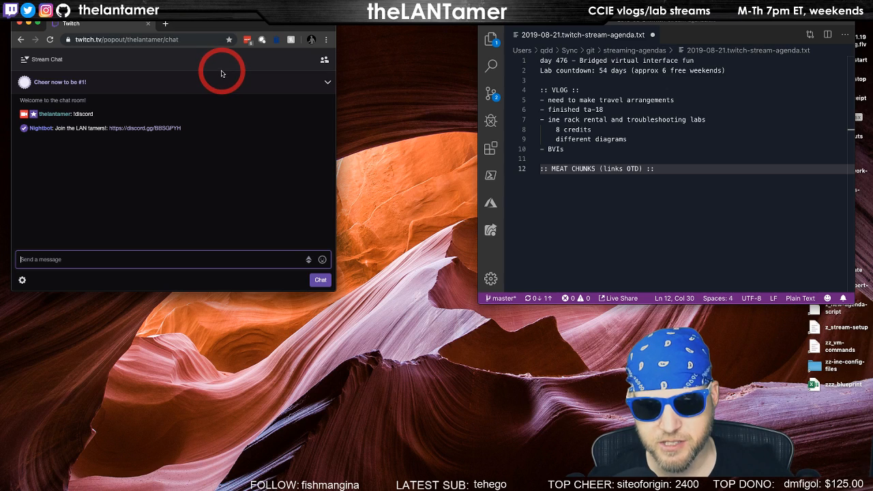
mouse_move(214, 36)
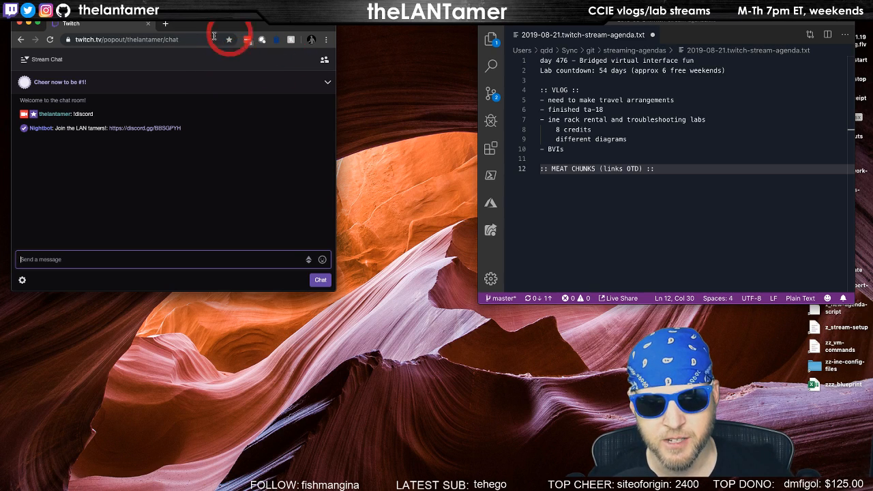